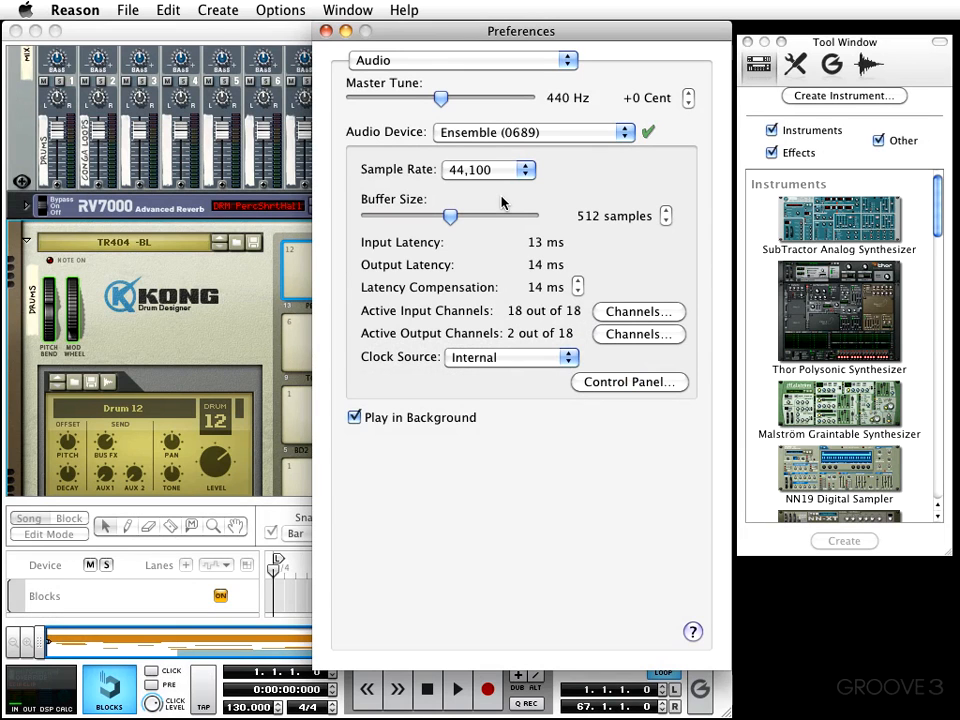
pyautogui.moveTo(476, 148)
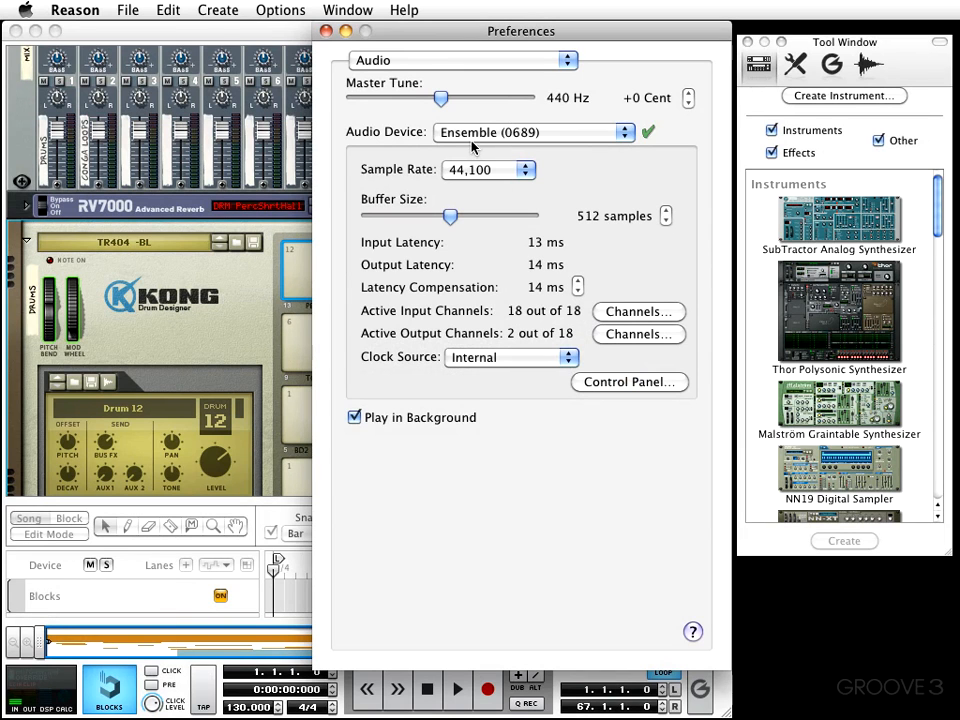
pyautogui.moveTo(464, 100)
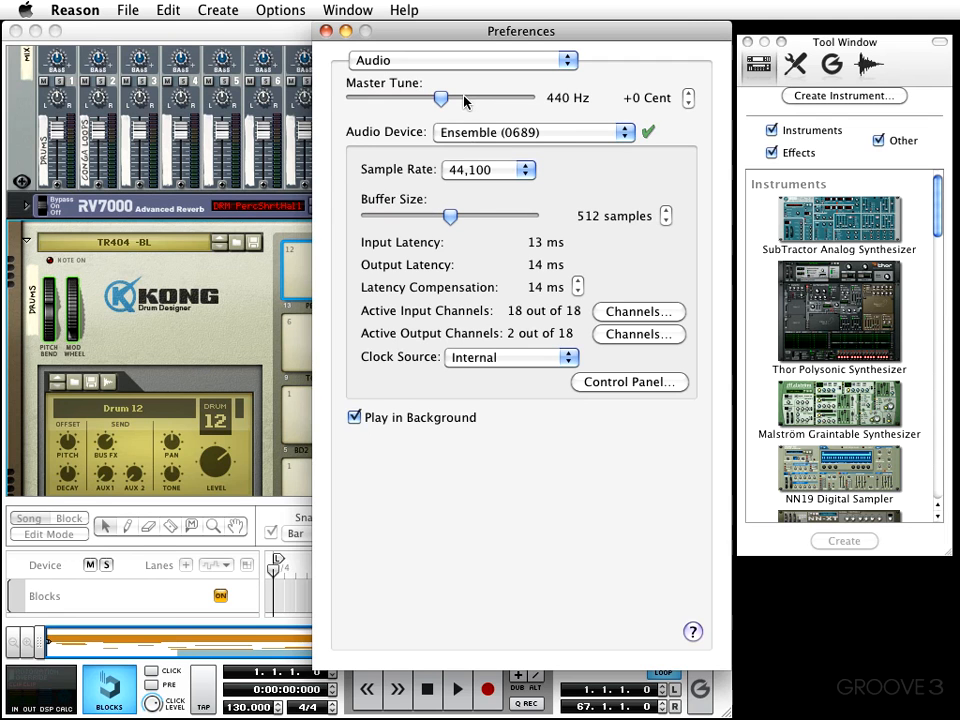
pyautogui.moveTo(456, 104)
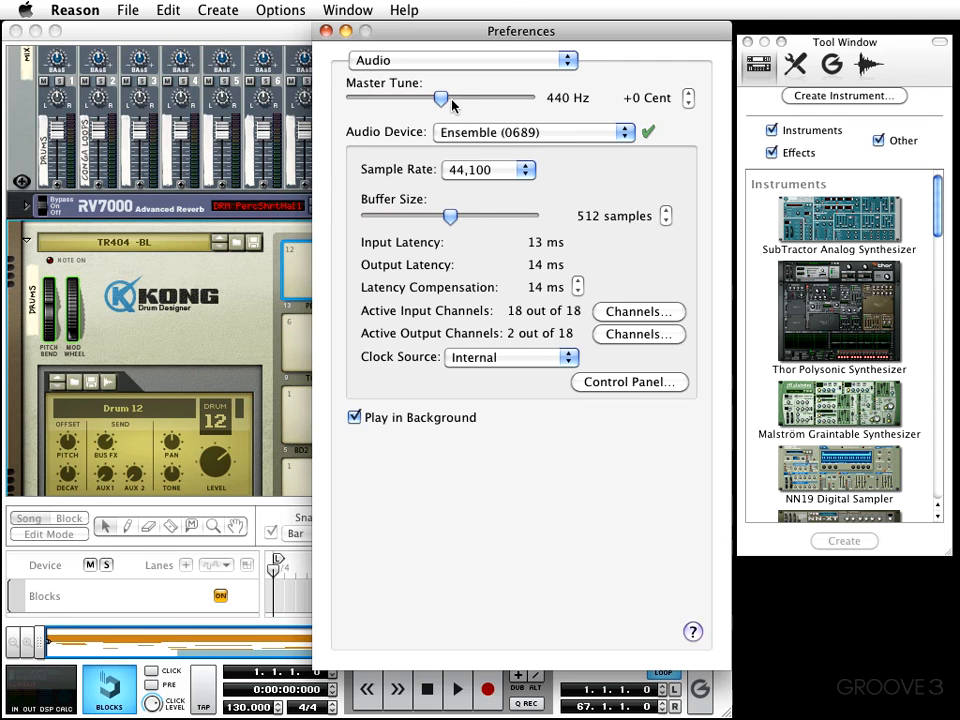
pyautogui.moveTo(452, 104)
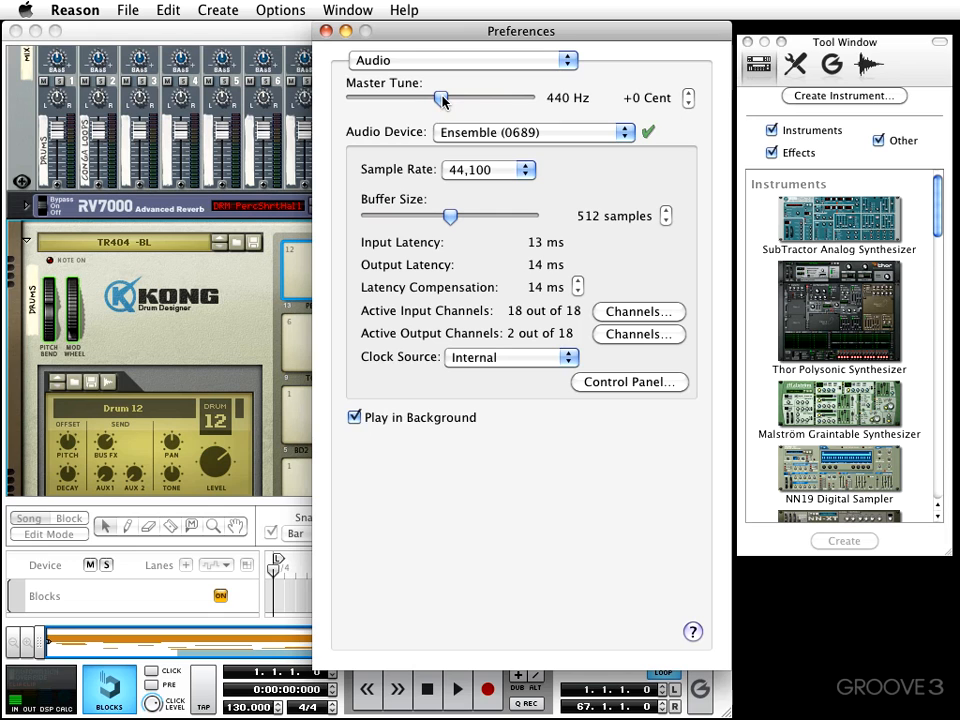
# Sweep the master tune through -69, +30 and -32 cents, then return it to +0 cents
pyautogui.moveTo(442, 98); pyautogui.dragTo(382, 98)
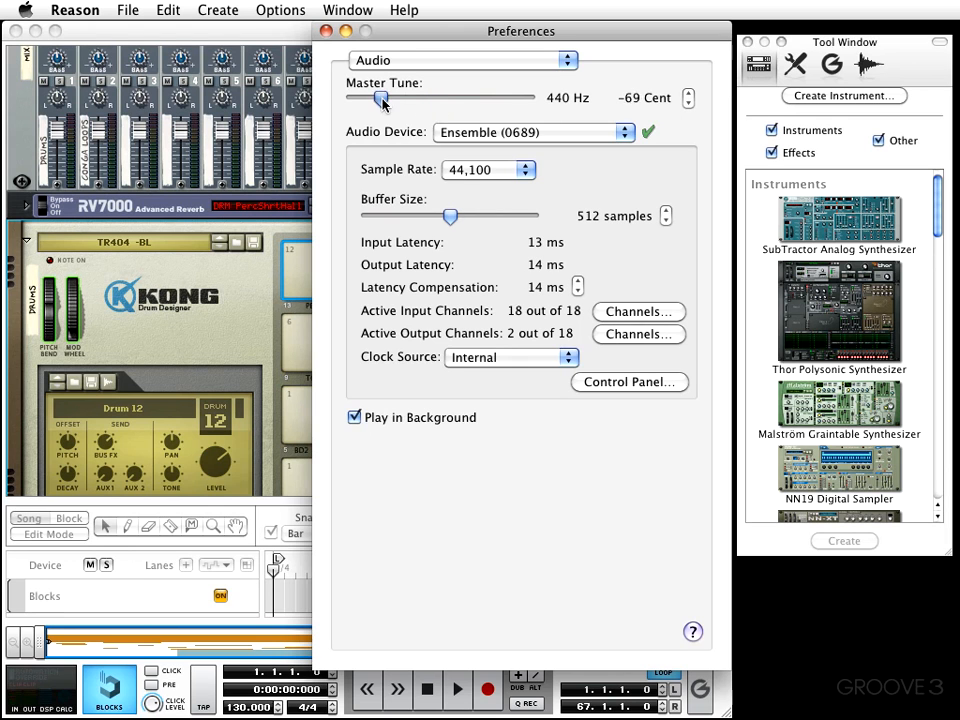
pyautogui.moveTo(384, 96); pyautogui.dragTo(468, 96)
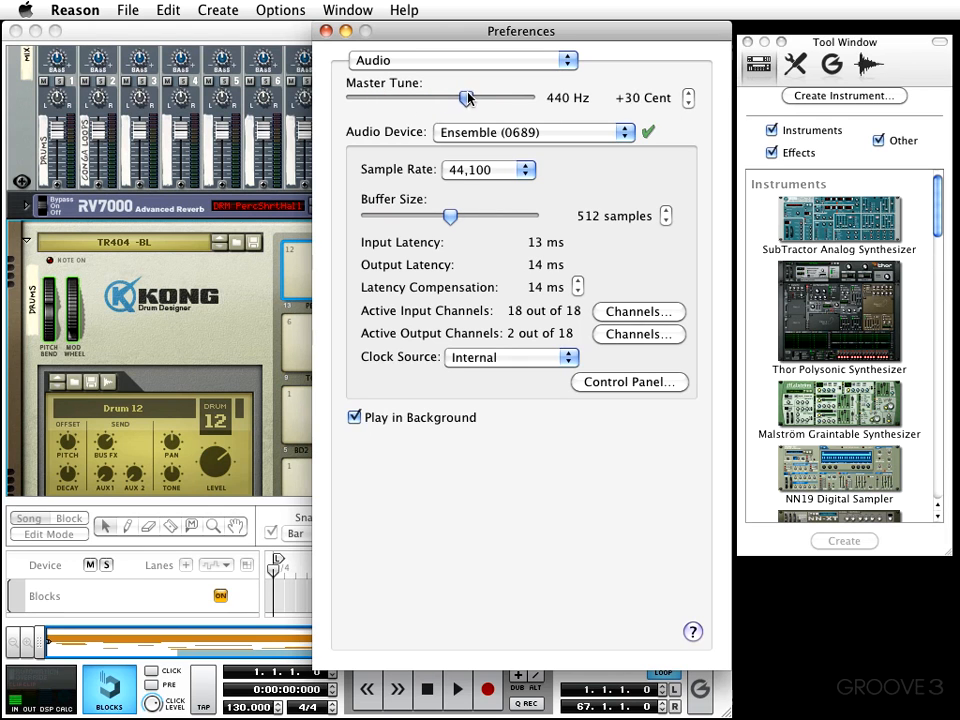
pyautogui.moveTo(468, 96); pyautogui.dragTo(412, 96)
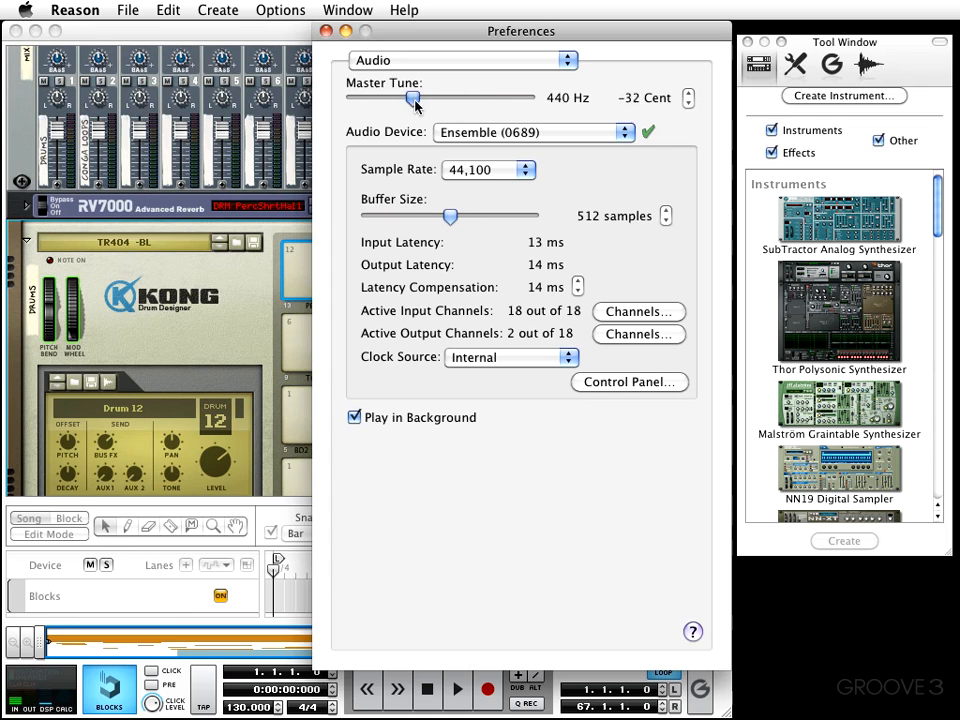
pyautogui.moveTo(414, 98); pyautogui.dragTo(448, 98)
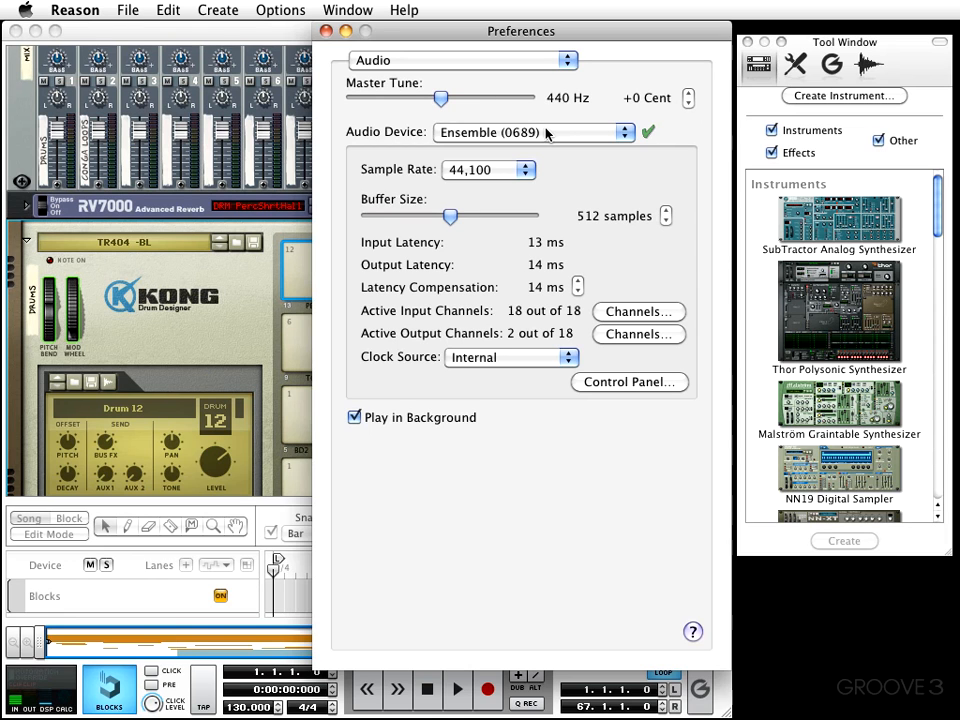
# Review the audio device and sample rate lists, keeping Ensemble (0689) at 44,100 Hz
pyautogui.click(534, 132)
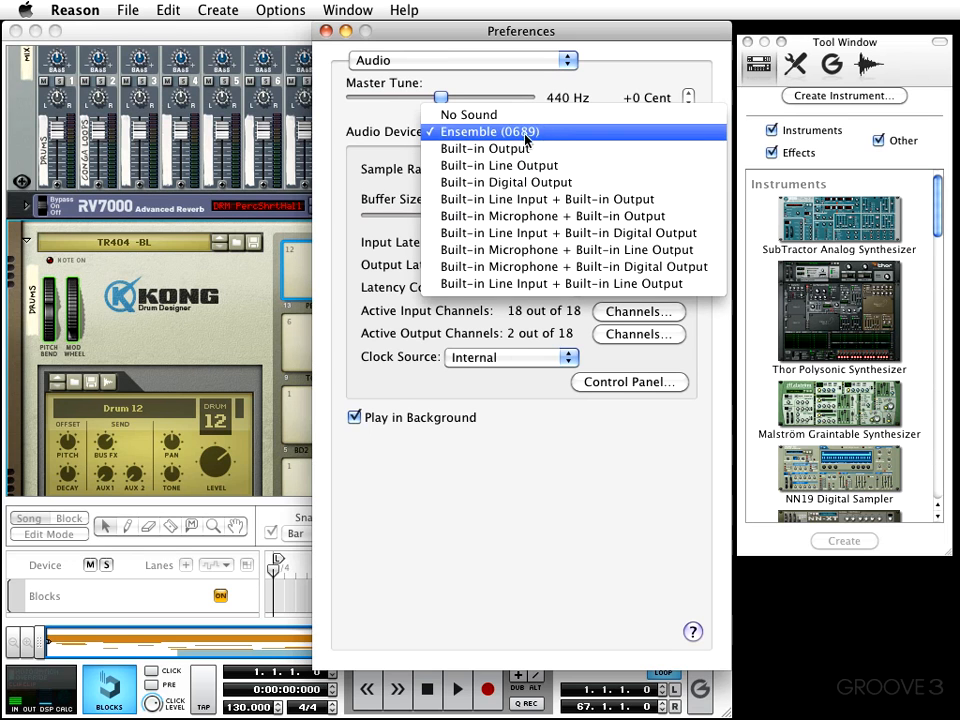
pyautogui.moveTo(524, 182)
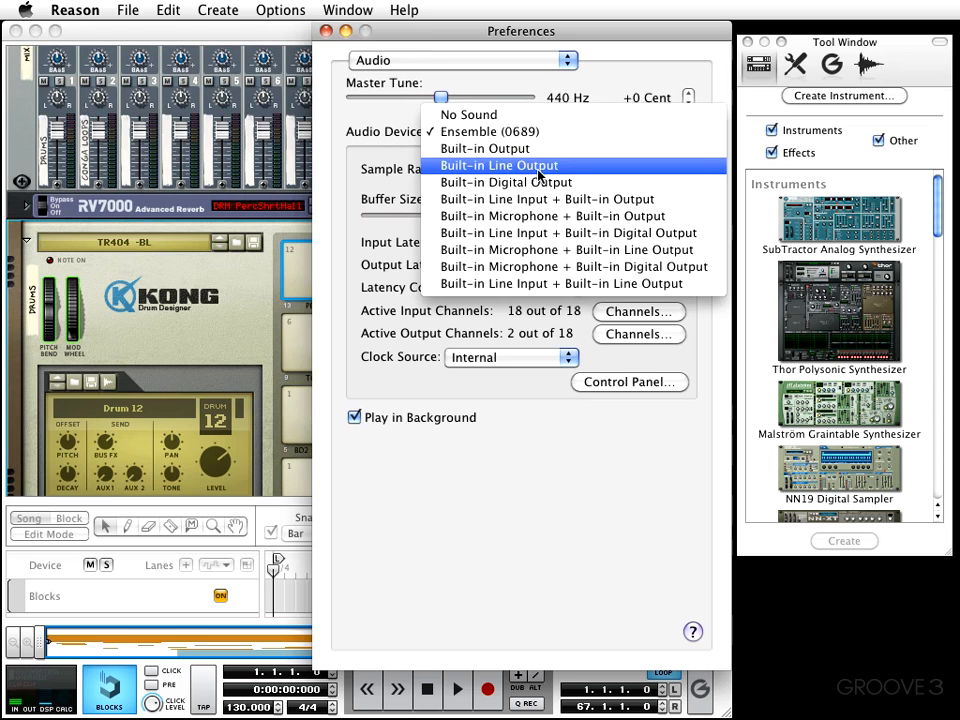
pyautogui.moveTo(668, 250)
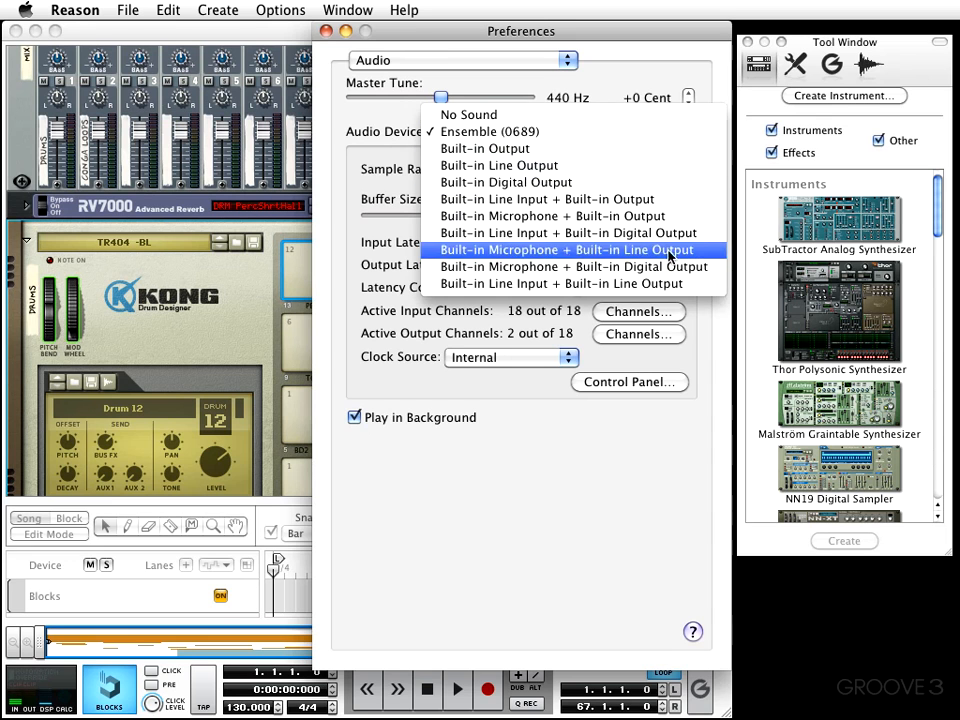
pyautogui.click(488, 132)
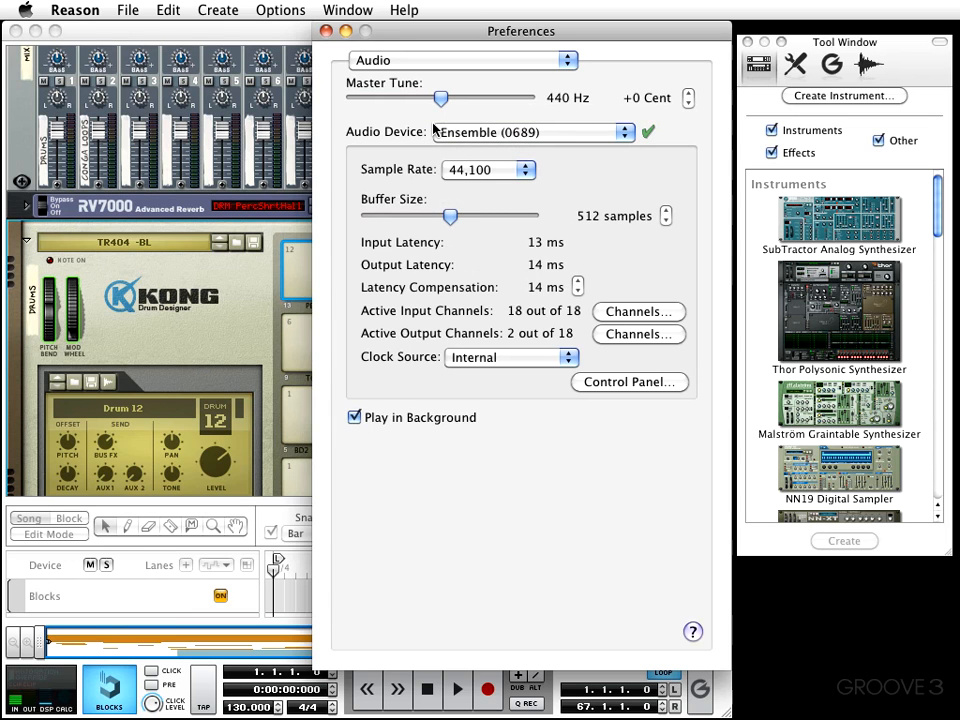
pyautogui.moveTo(416, 132)
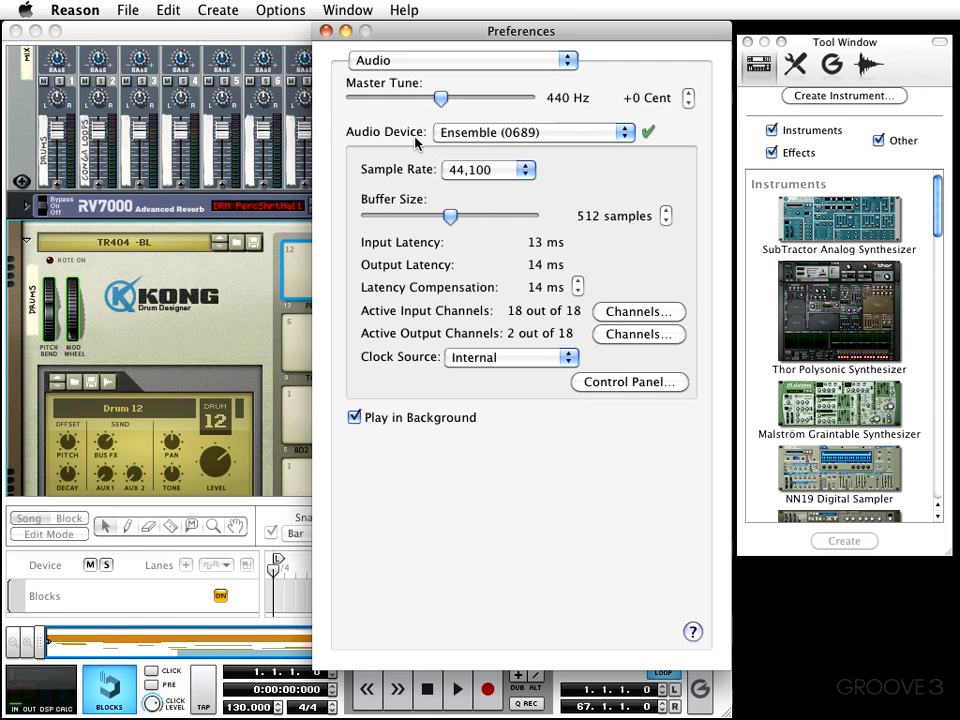
pyautogui.moveTo(448, 184)
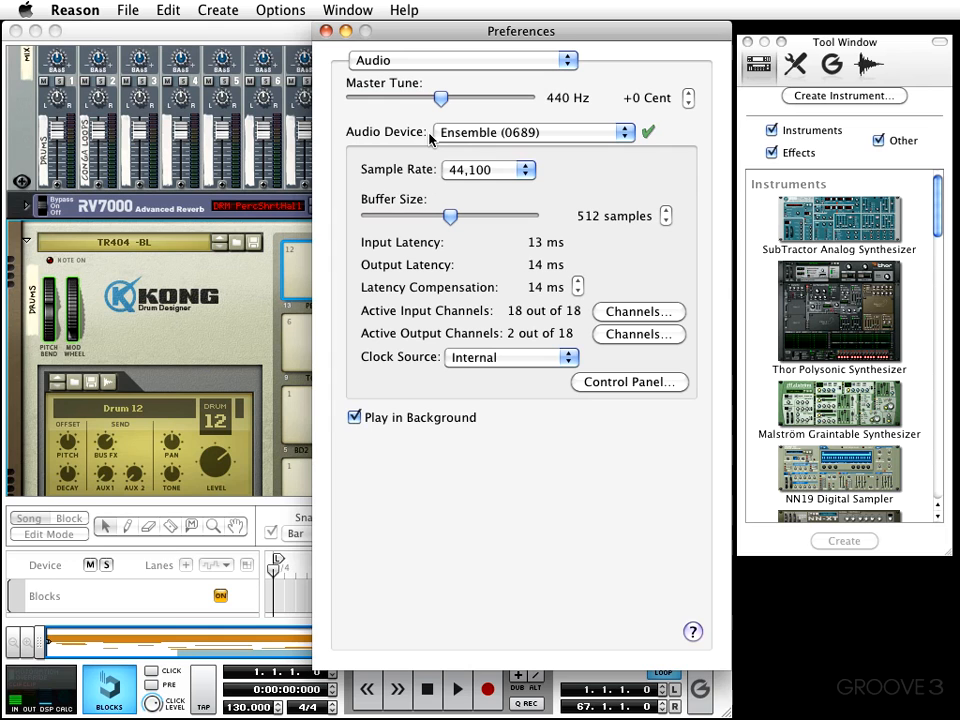
pyautogui.click(486, 168)
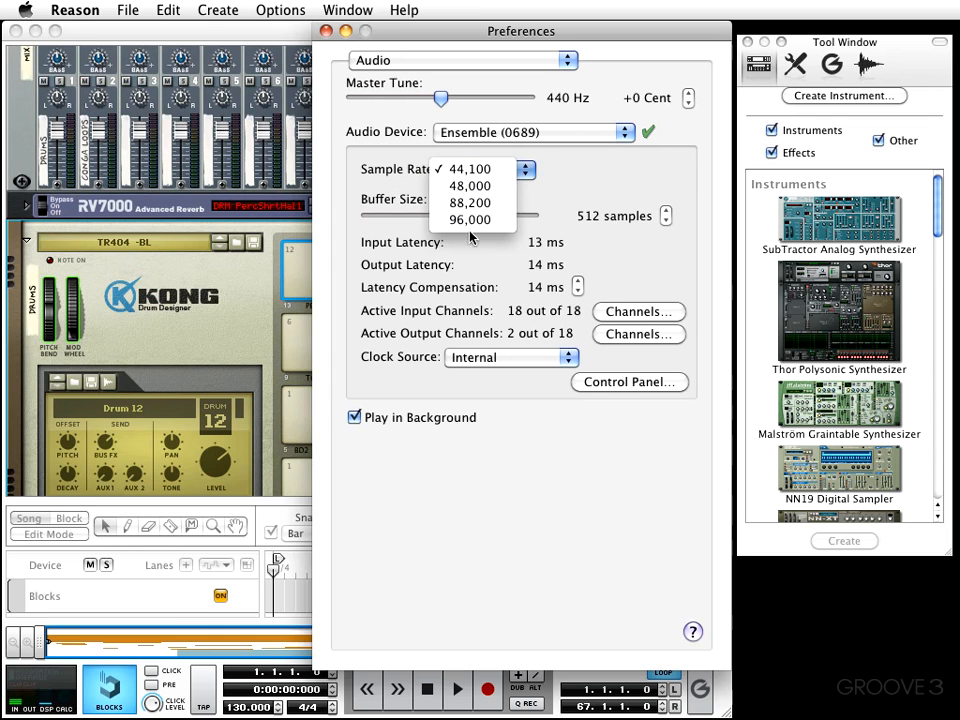
pyautogui.moveTo(470, 168)
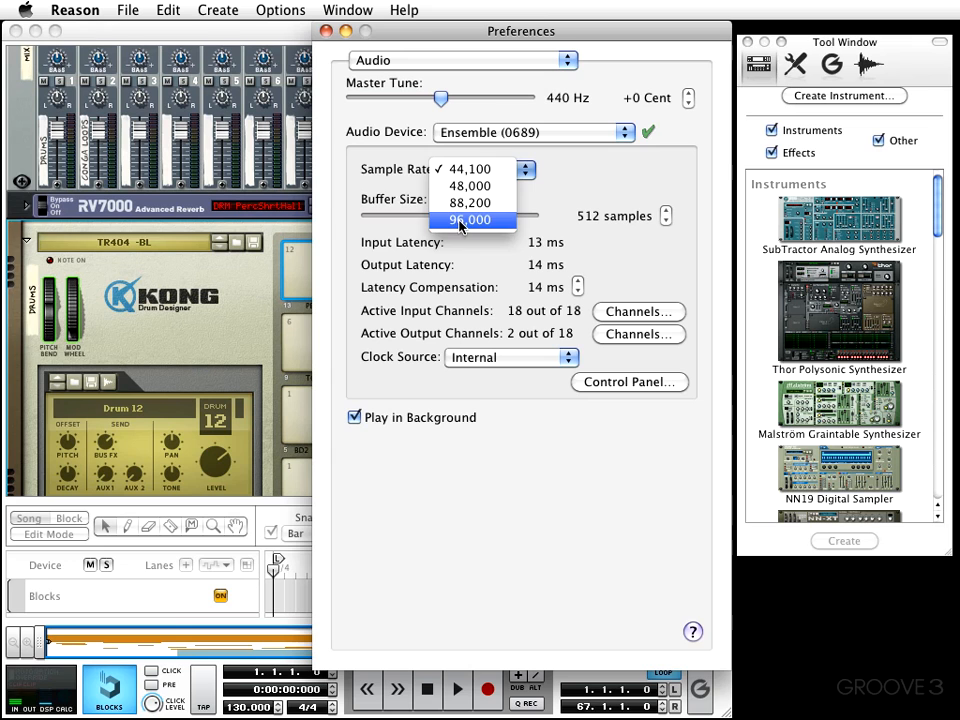
pyautogui.click(470, 218)
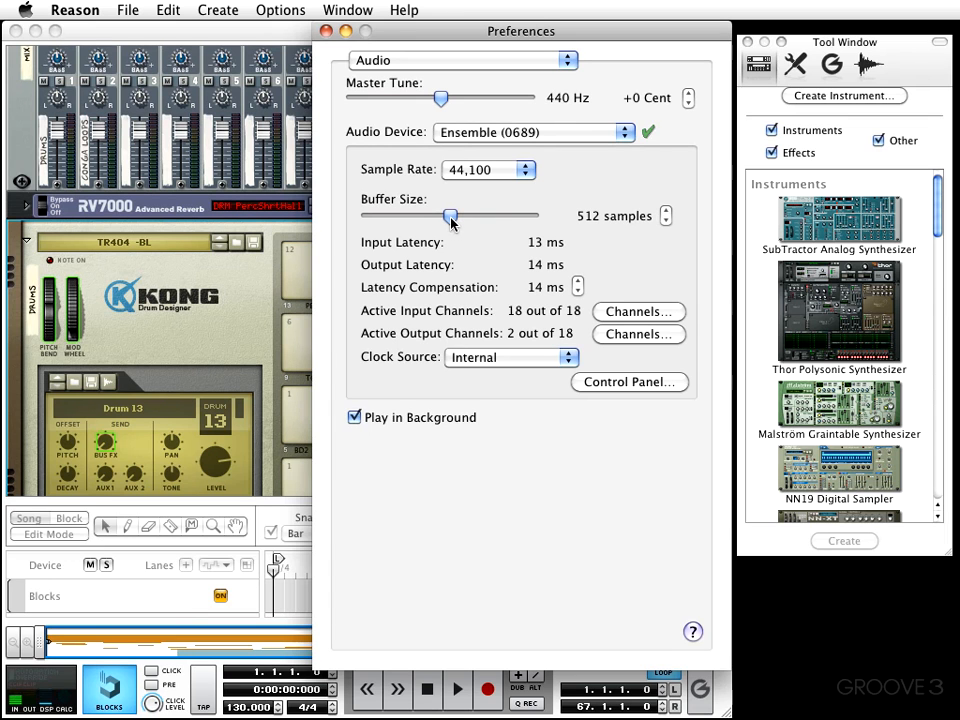
pyautogui.moveTo(452, 222)
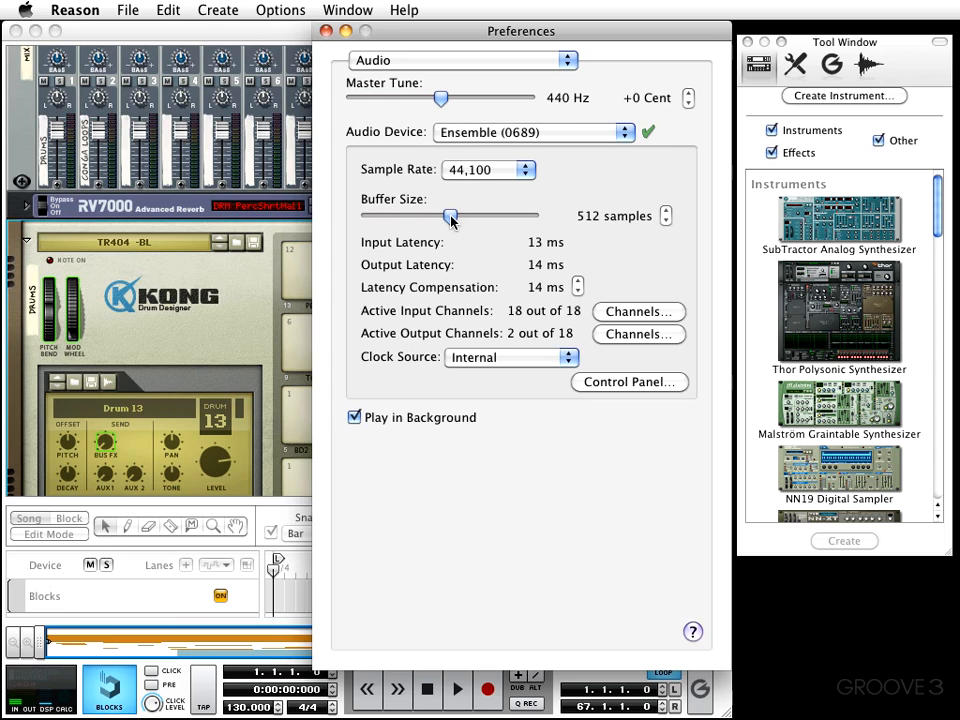
# Sweep the buffer size from 64 to 2,400 samples and settle it at 512 samples
pyautogui.moveTo(450, 216); pyautogui.dragTo(372, 216)
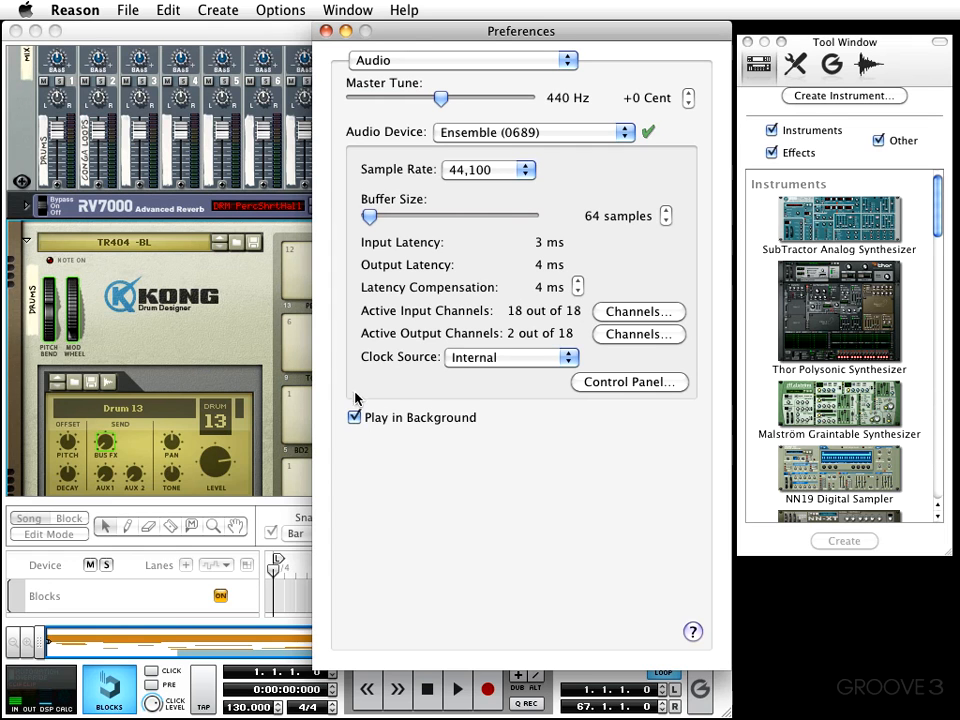
pyautogui.moveTo(362, 224)
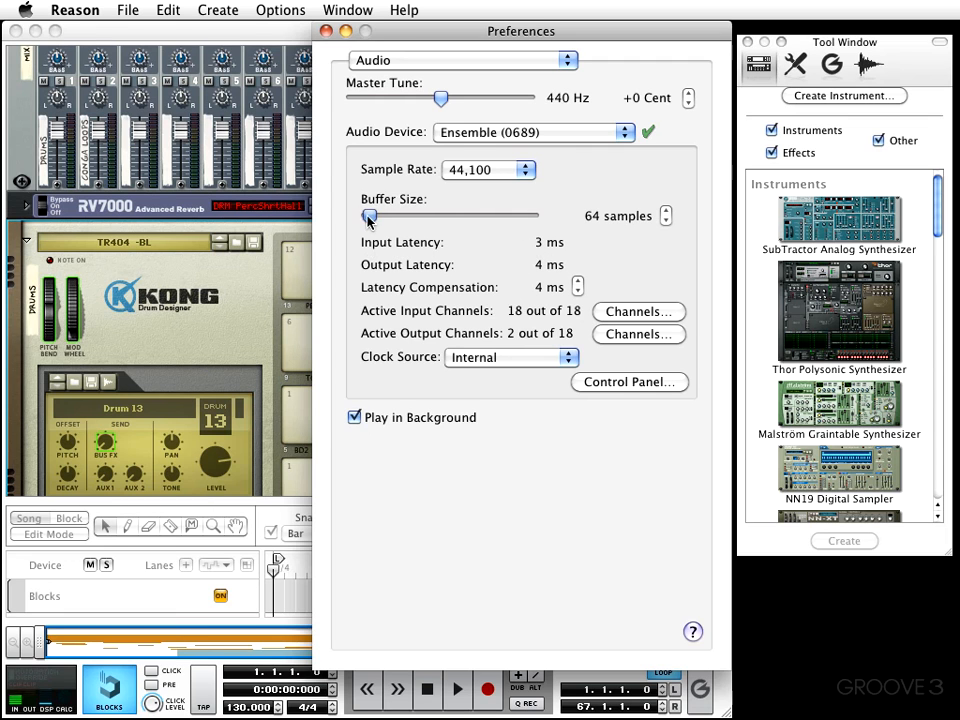
pyautogui.moveTo(370, 216); pyautogui.dragTo(476, 216)
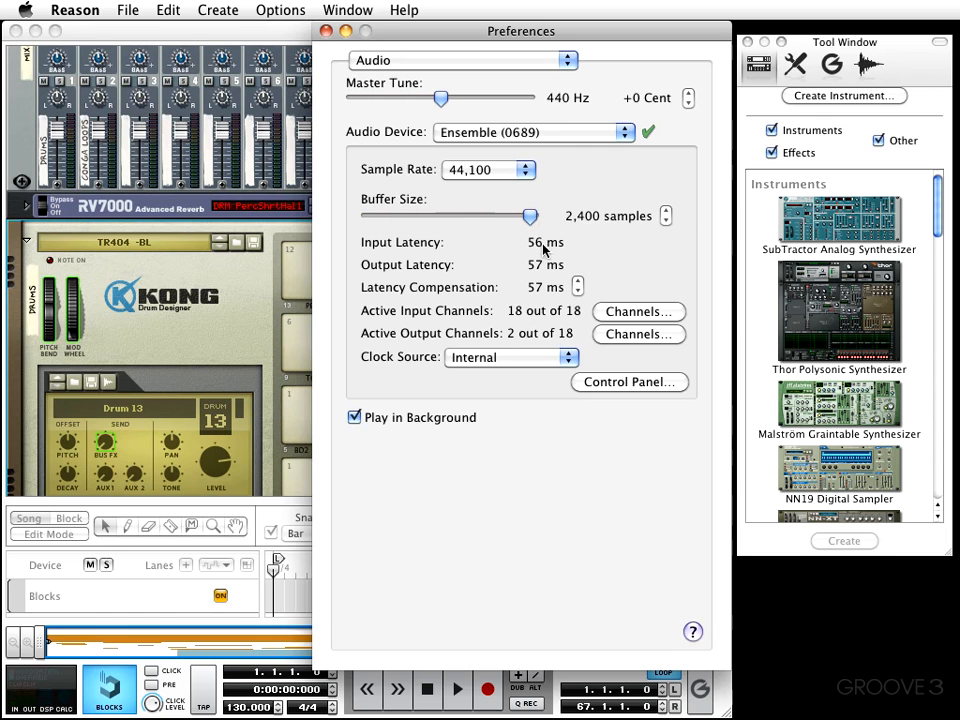
pyautogui.moveTo(516, 336)
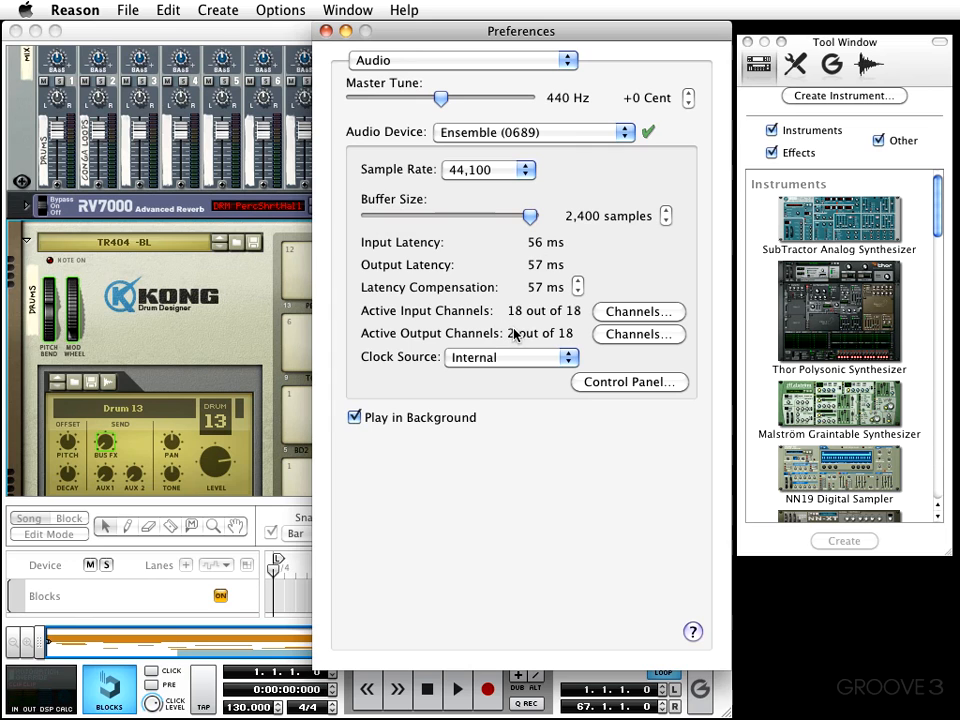
pyautogui.moveTo(500, 298)
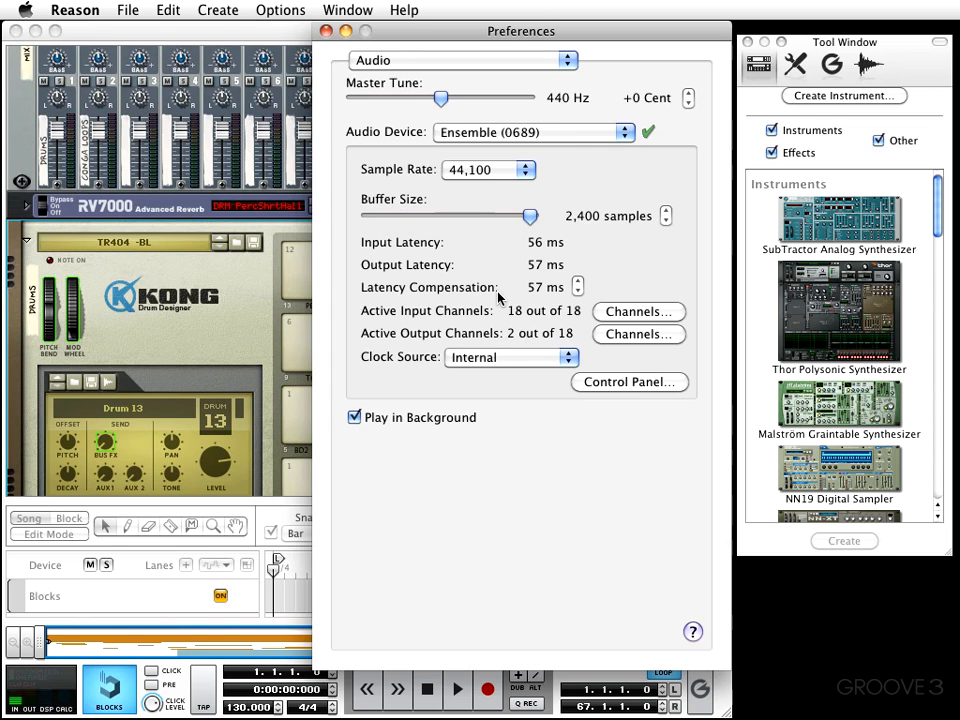
pyautogui.moveTo(556, 240)
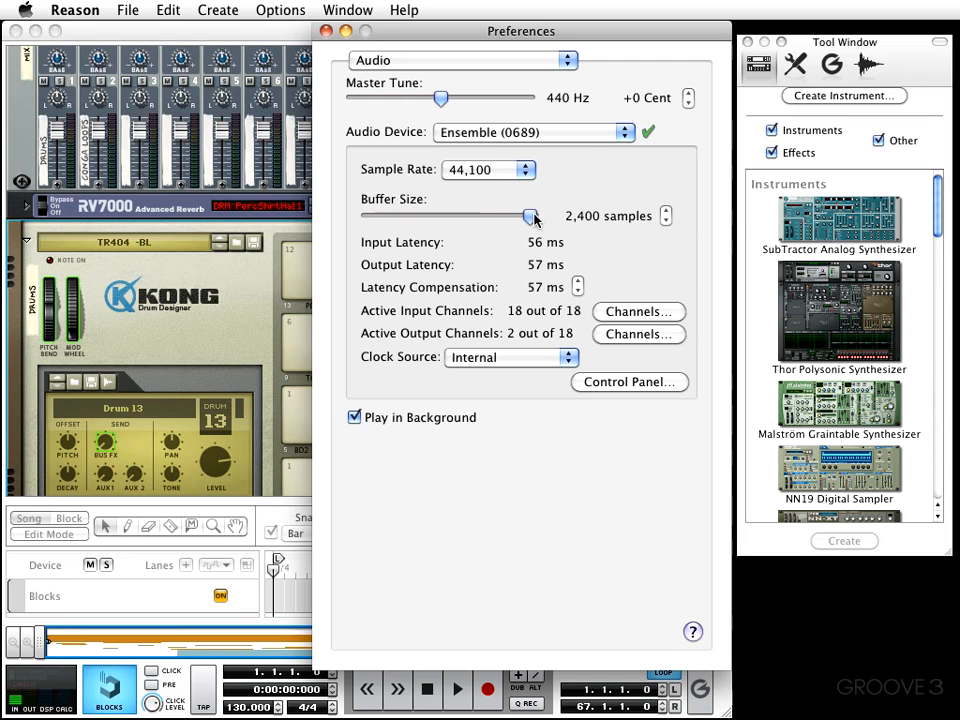
pyautogui.moveTo(530, 216); pyautogui.dragTo(452, 216)
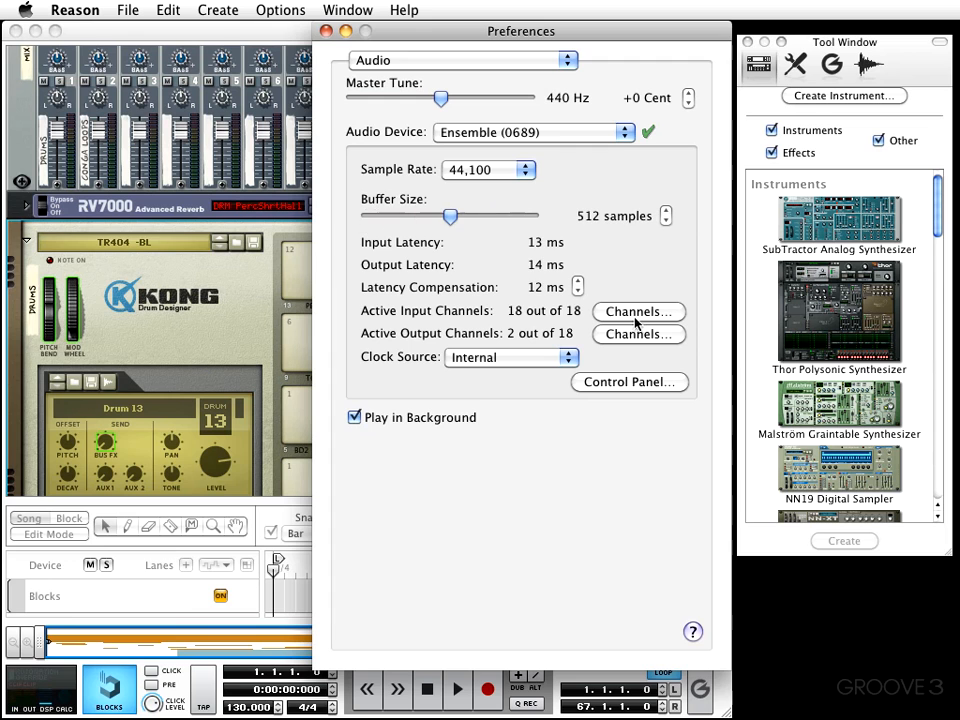
pyautogui.moveTo(424, 144)
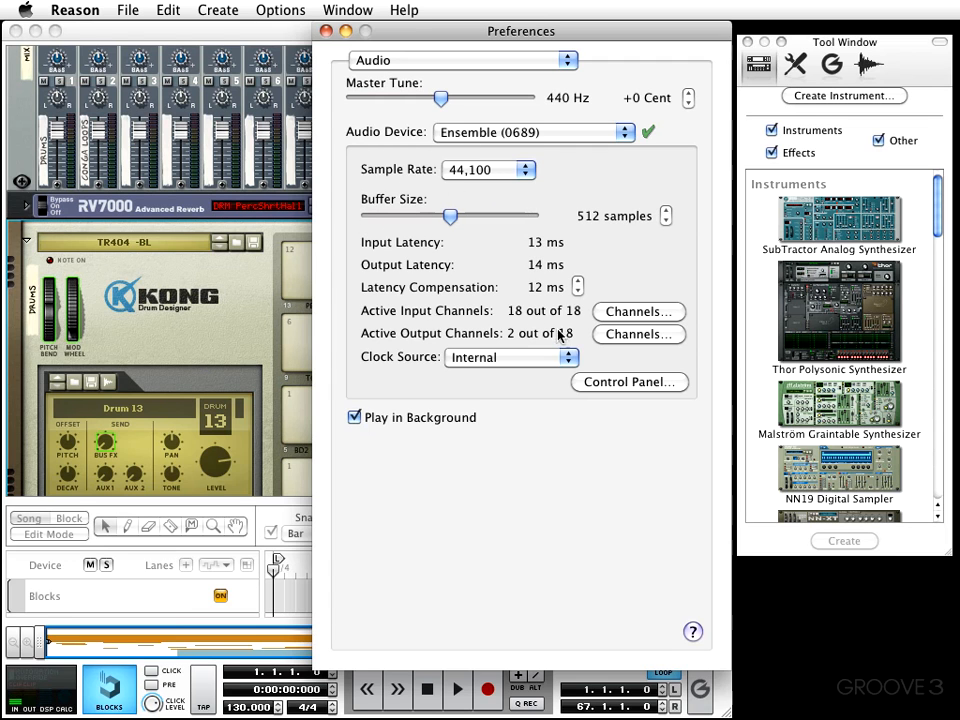
pyautogui.moveTo(576, 316)
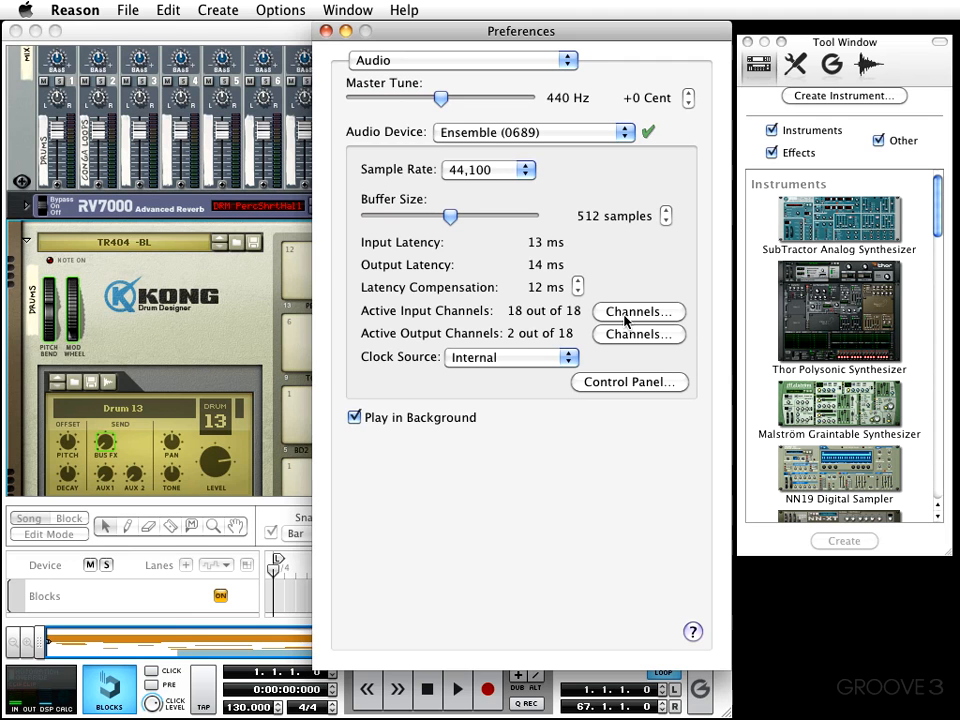
pyautogui.click(638, 312)
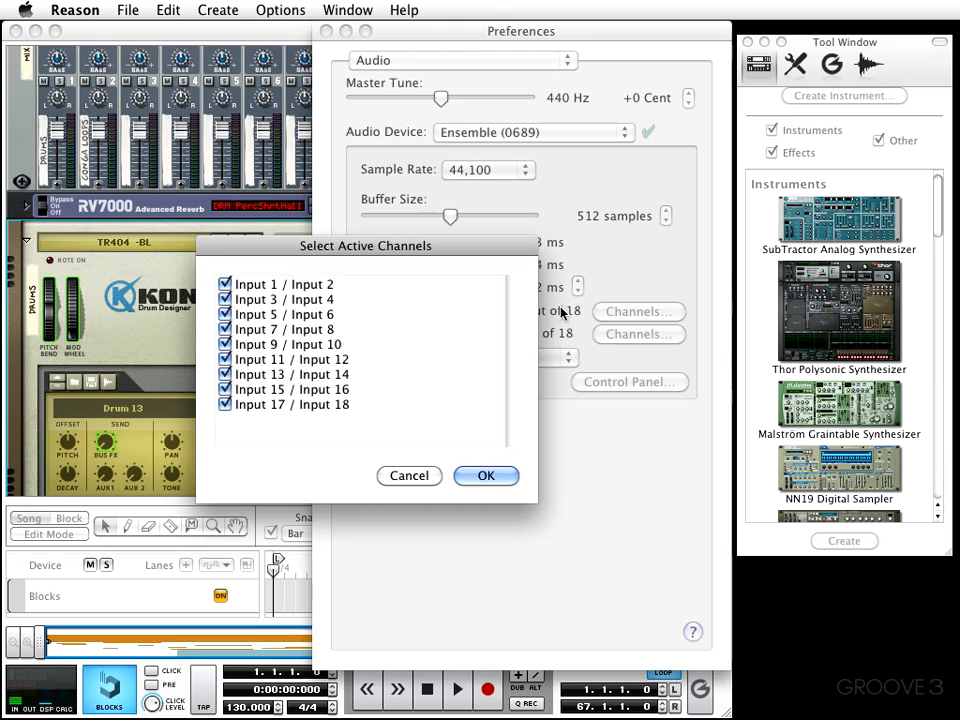
pyautogui.click(224, 284)
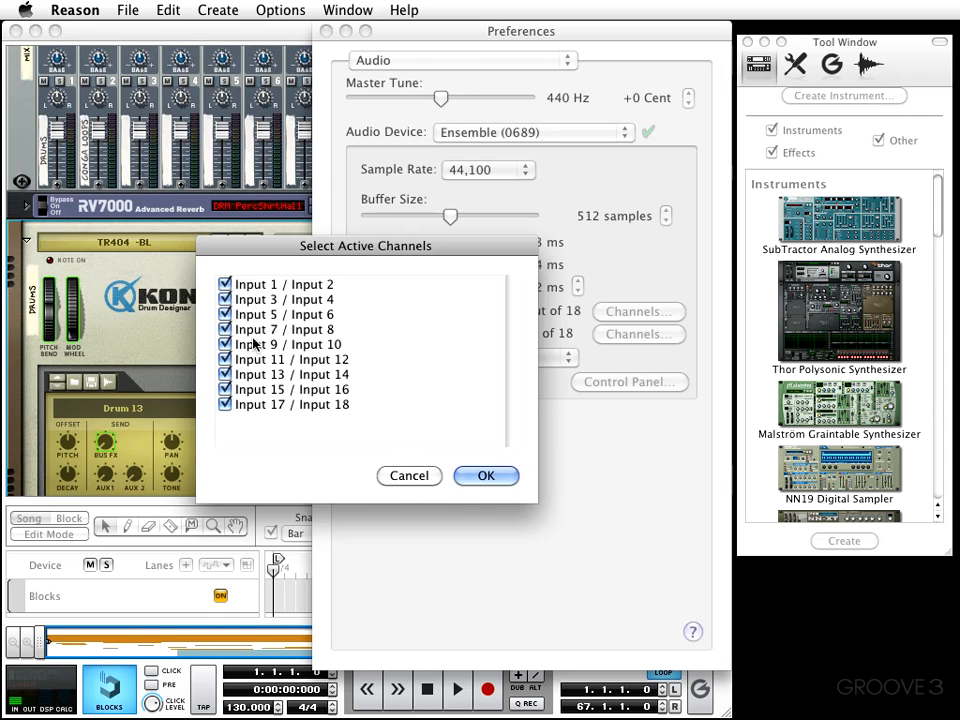
pyautogui.moveTo(424, 476)
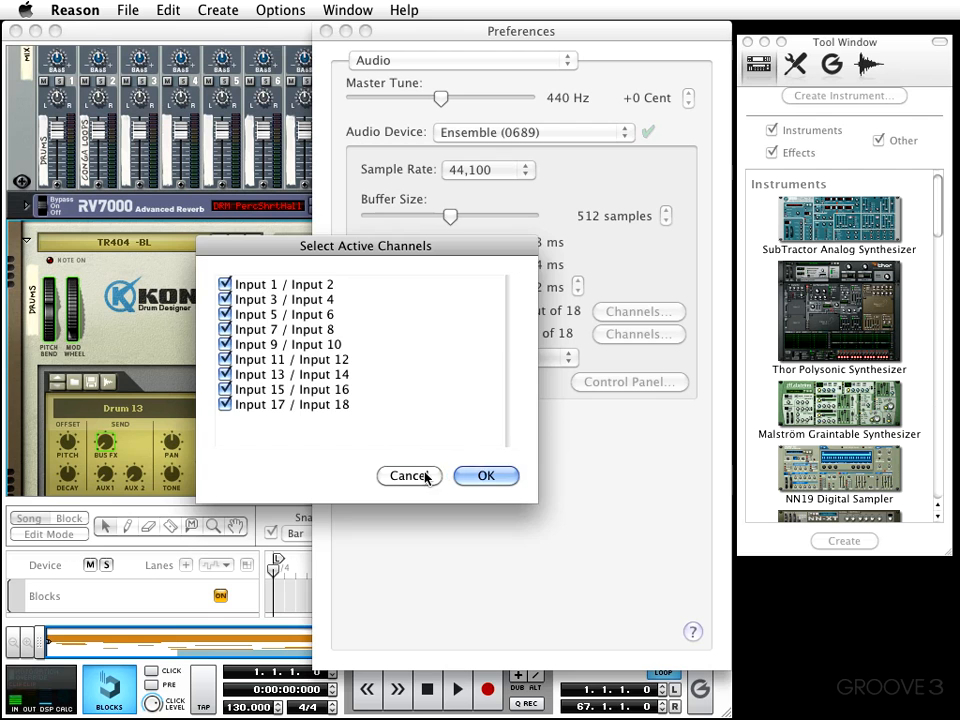
pyautogui.click(486, 476)
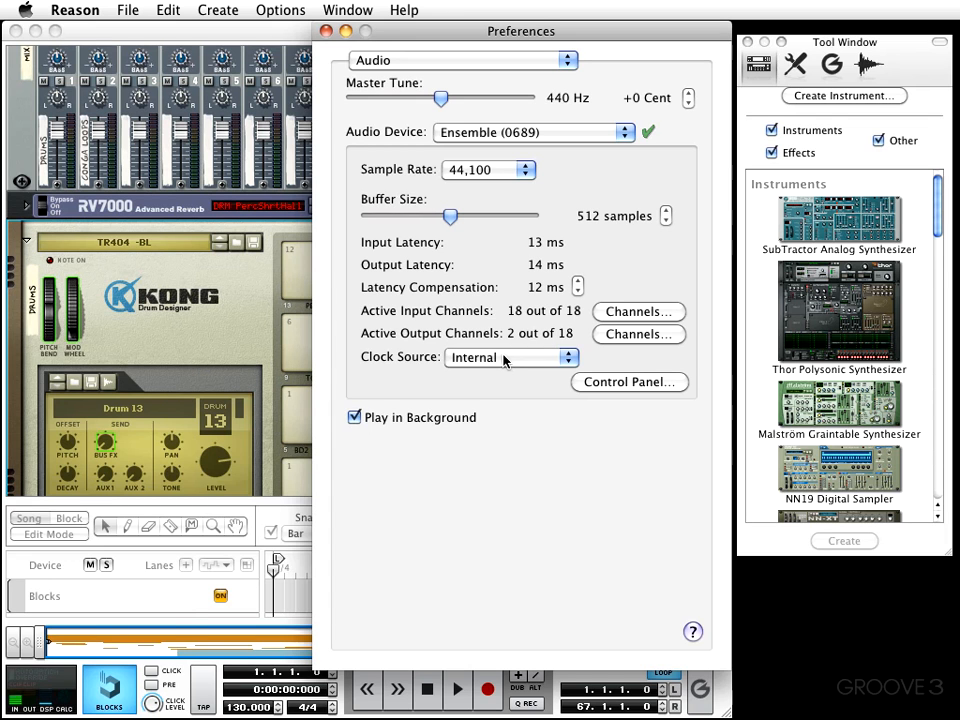
pyautogui.moveTo(504, 362)
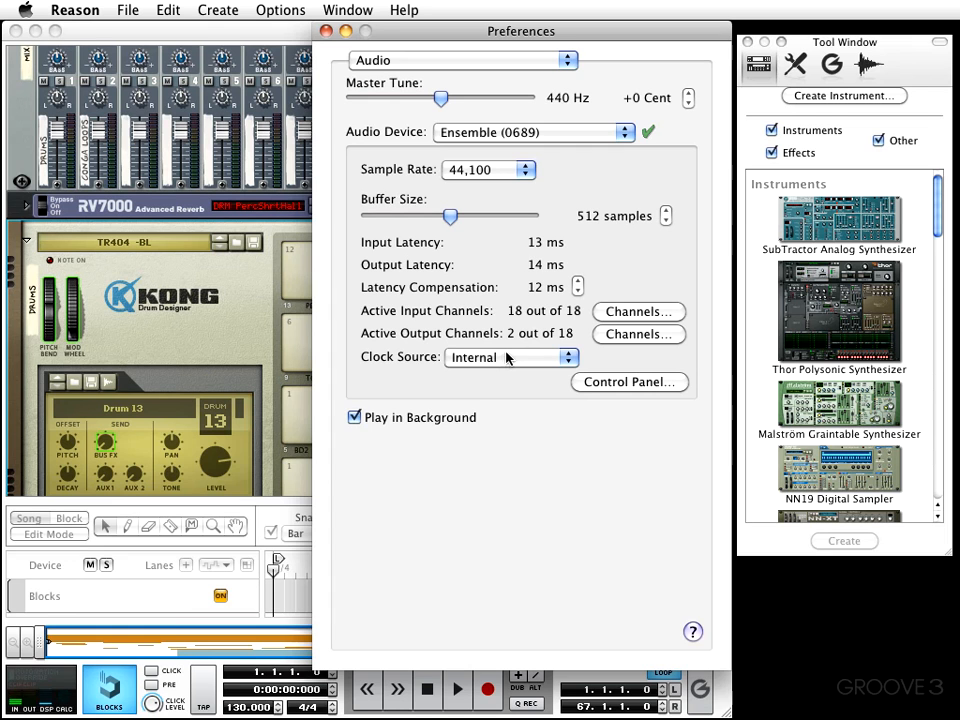
pyautogui.click(512, 356)
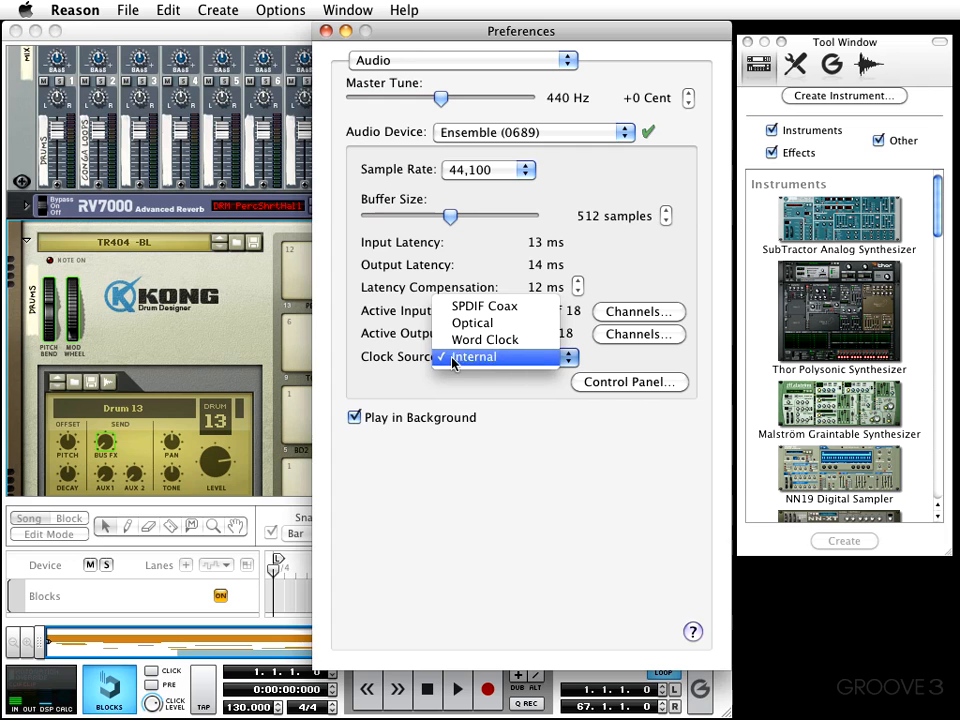
pyautogui.moveTo(490, 360)
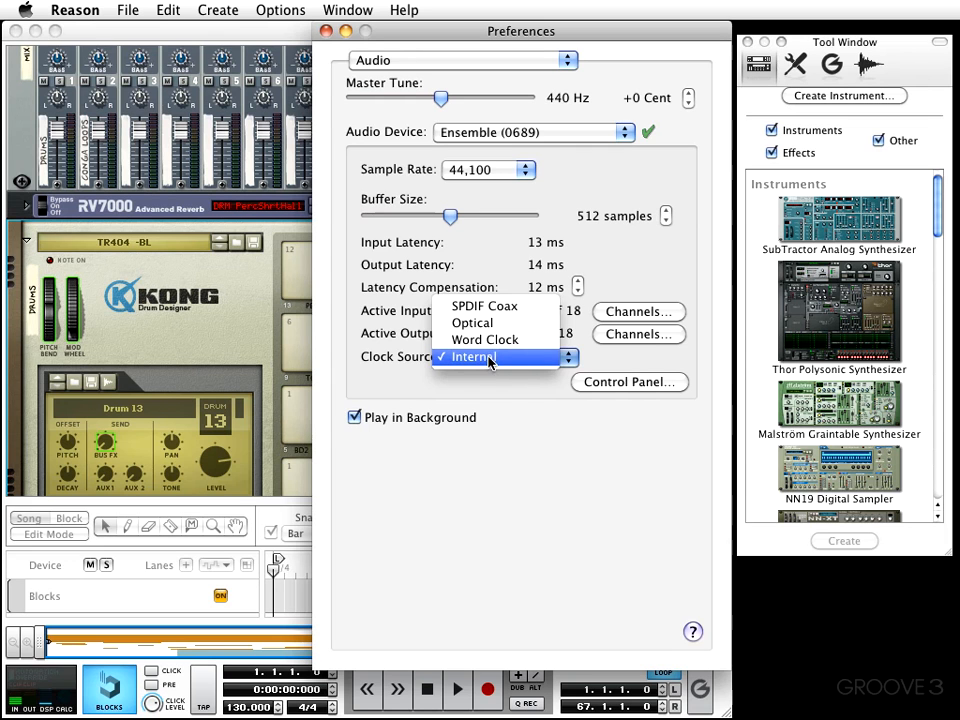
pyautogui.moveTo(508, 408)
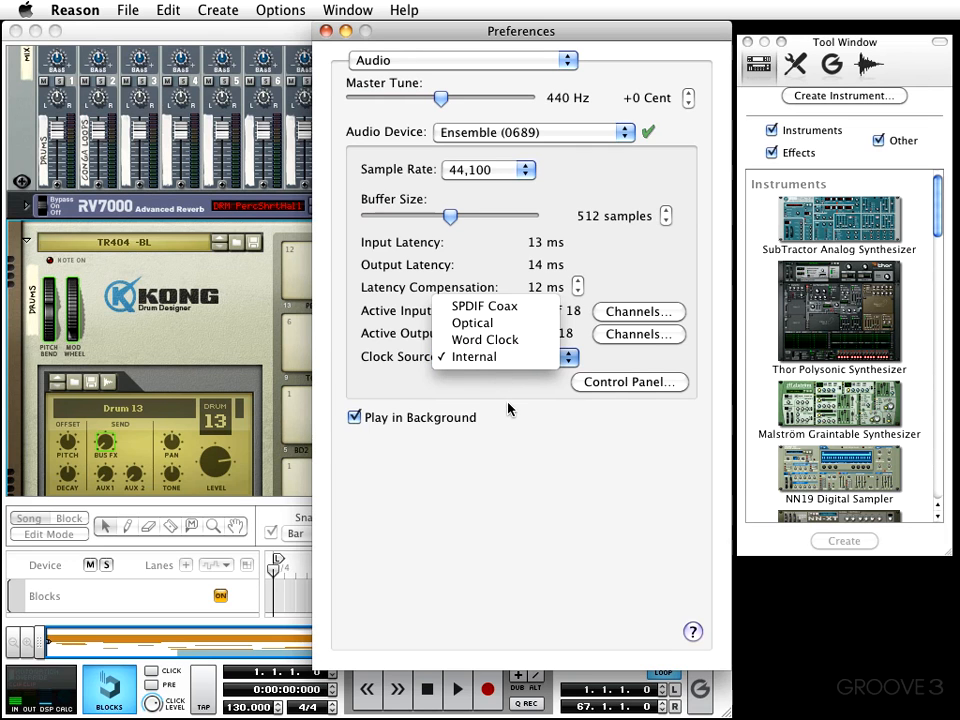
pyautogui.click(472, 356)
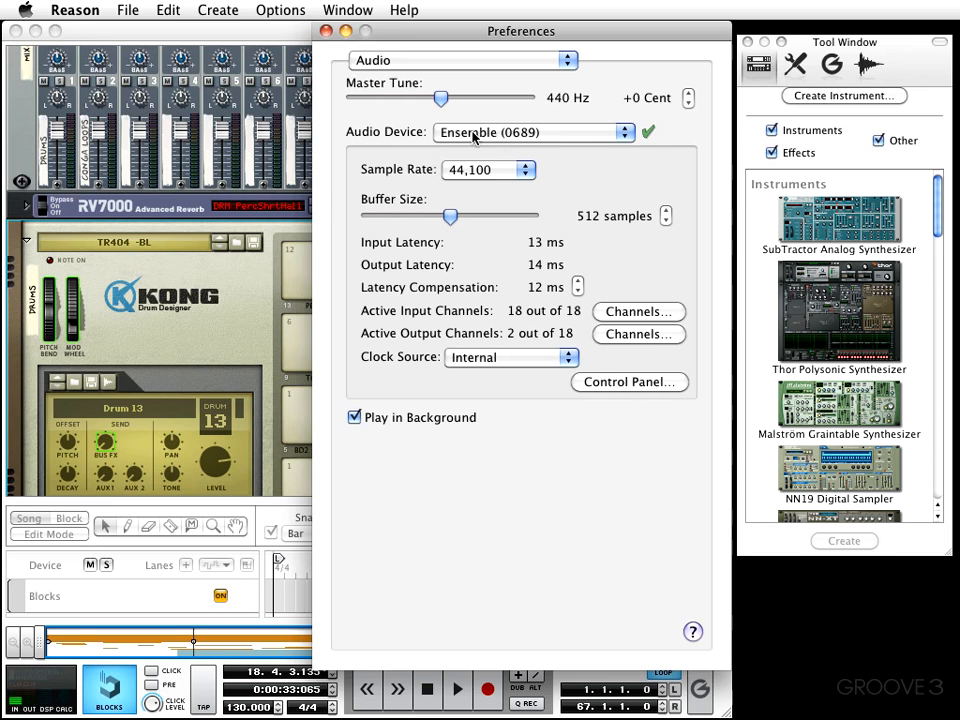
pyautogui.moveTo(622, 392)
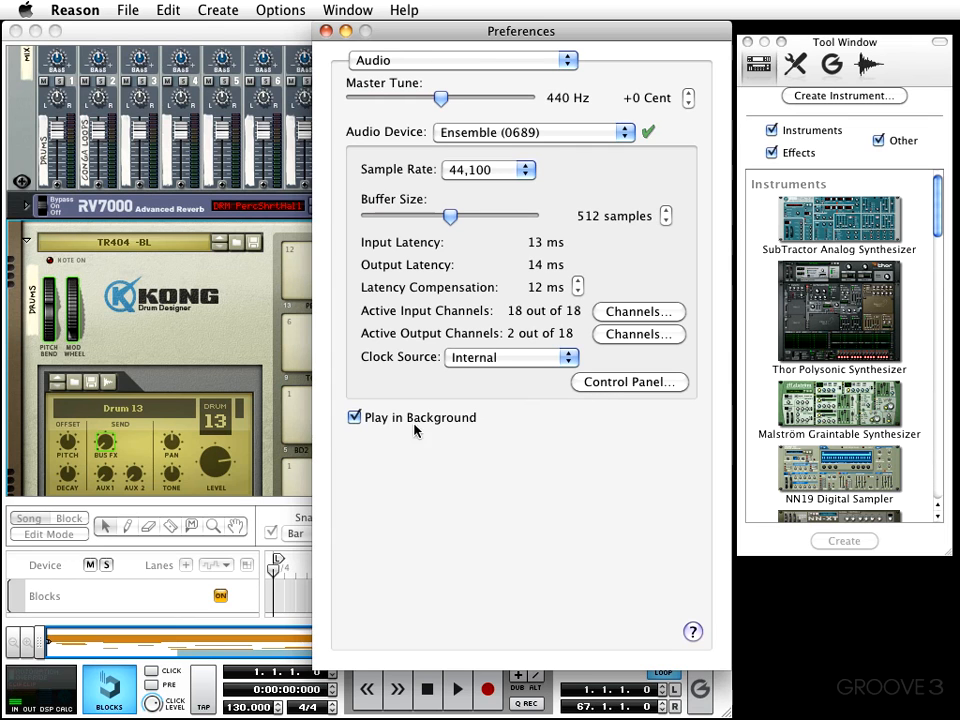
pyautogui.moveTo(408, 428)
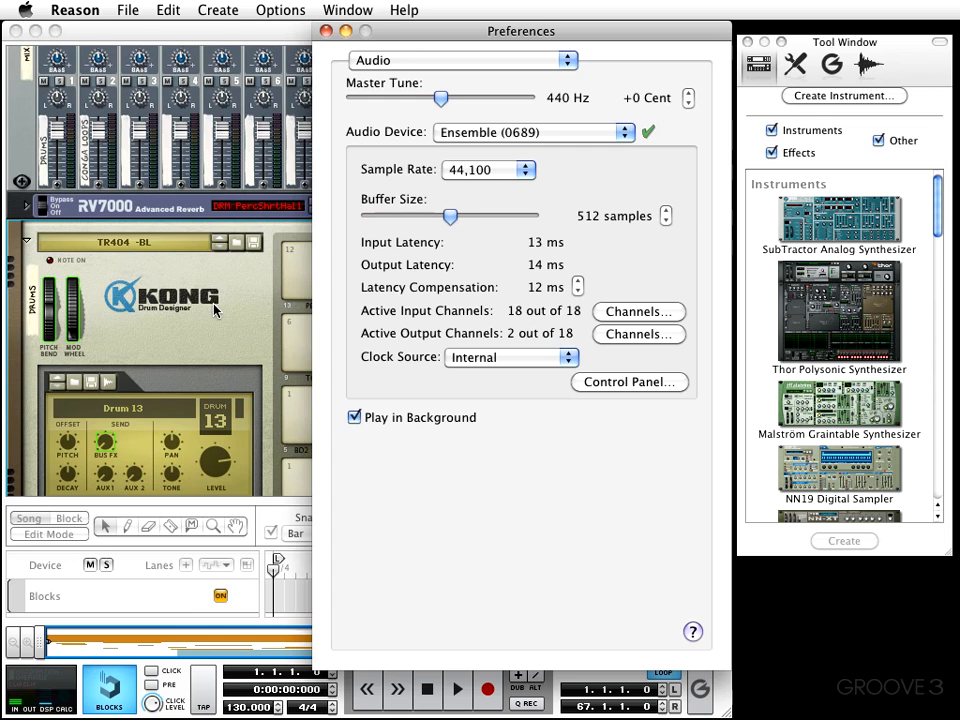
pyautogui.moveTo(364, 432)
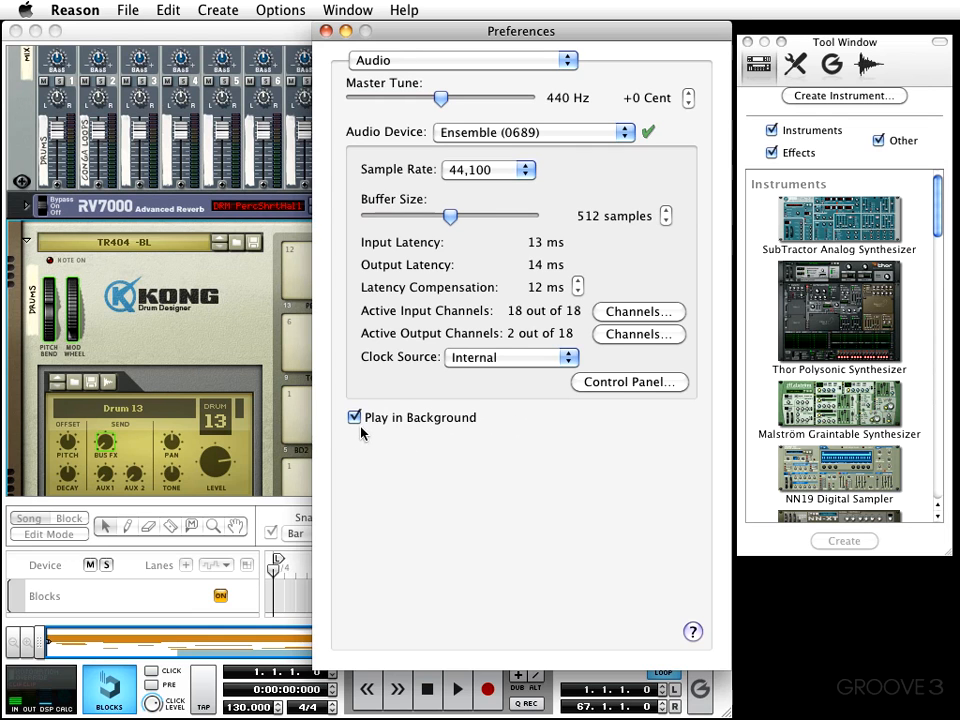
# Close the Preferences dialog with Play in Background left enabled
pyautogui.click(354, 418)
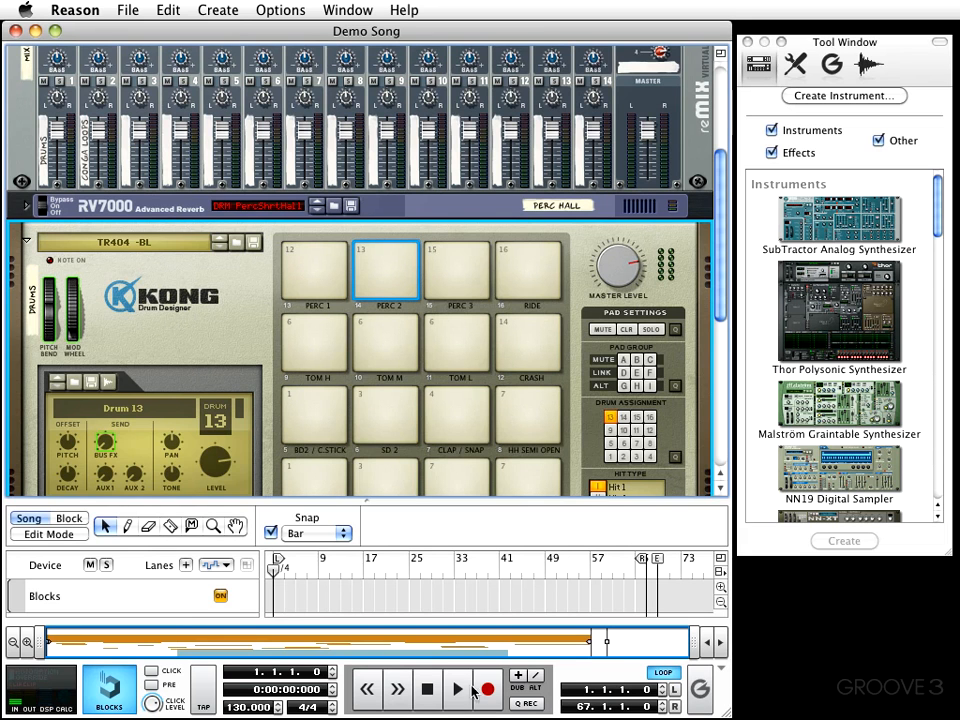
# Start playback of the Demo Song from the transport bar
pyautogui.click(456, 688)
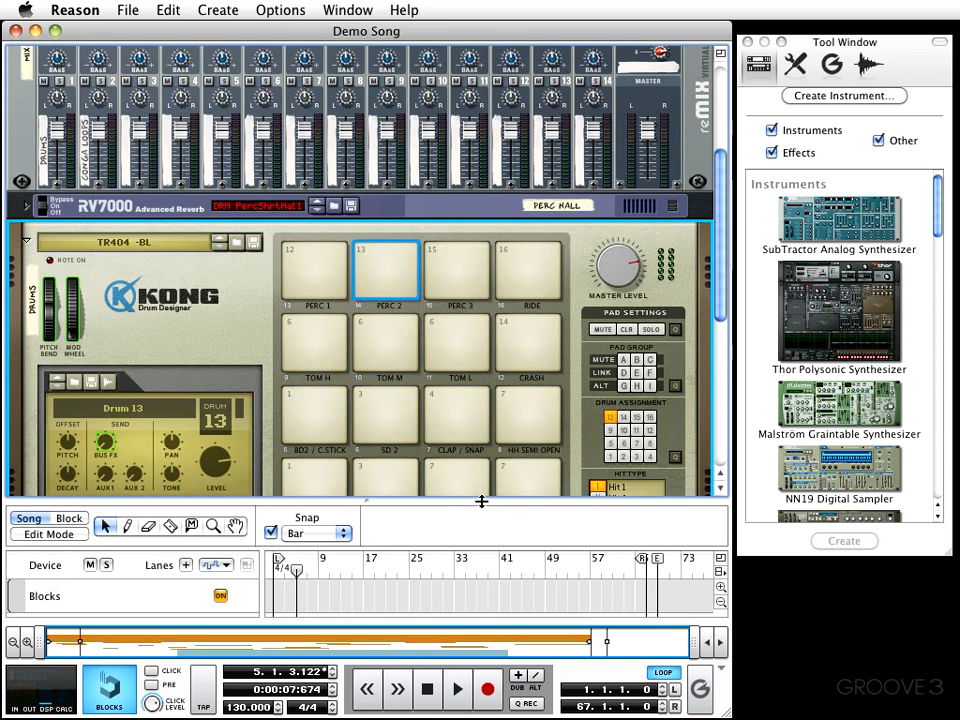
pyautogui.moveTo(688, 380)
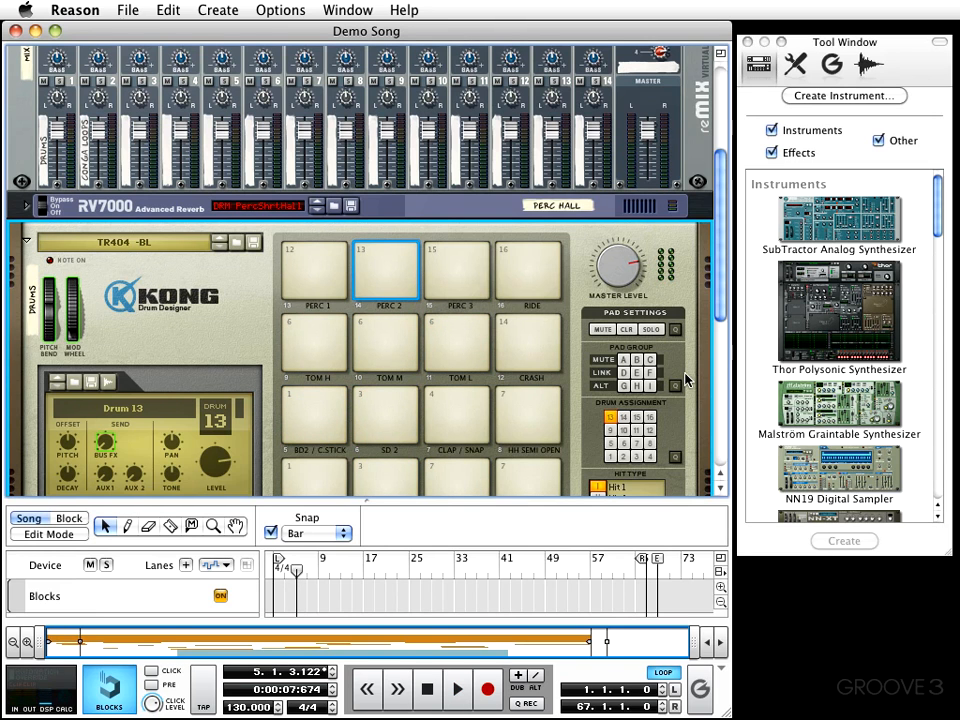